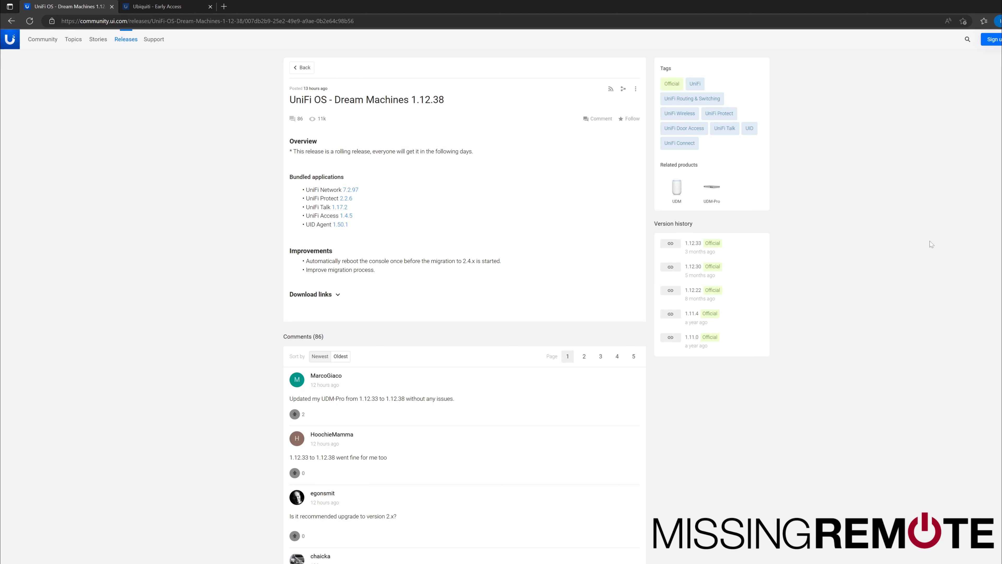
mouse_move(958, 144)
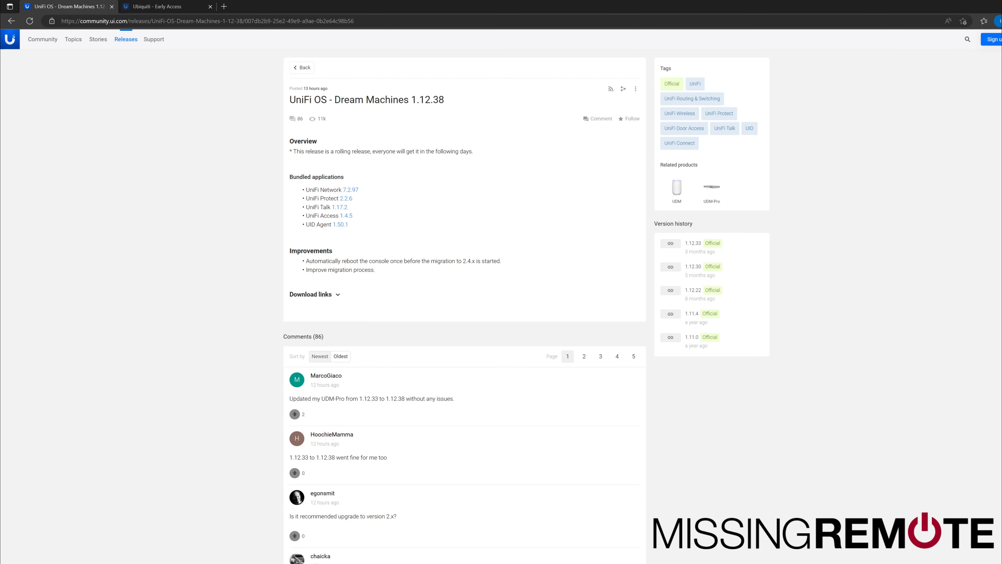
mouse_move(429, 114)
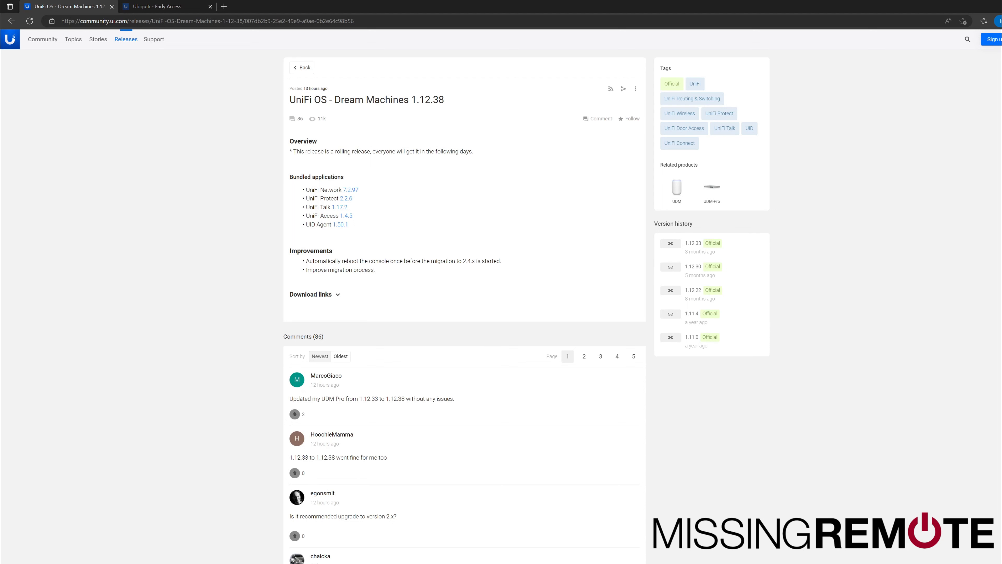
double_click(469, 261)
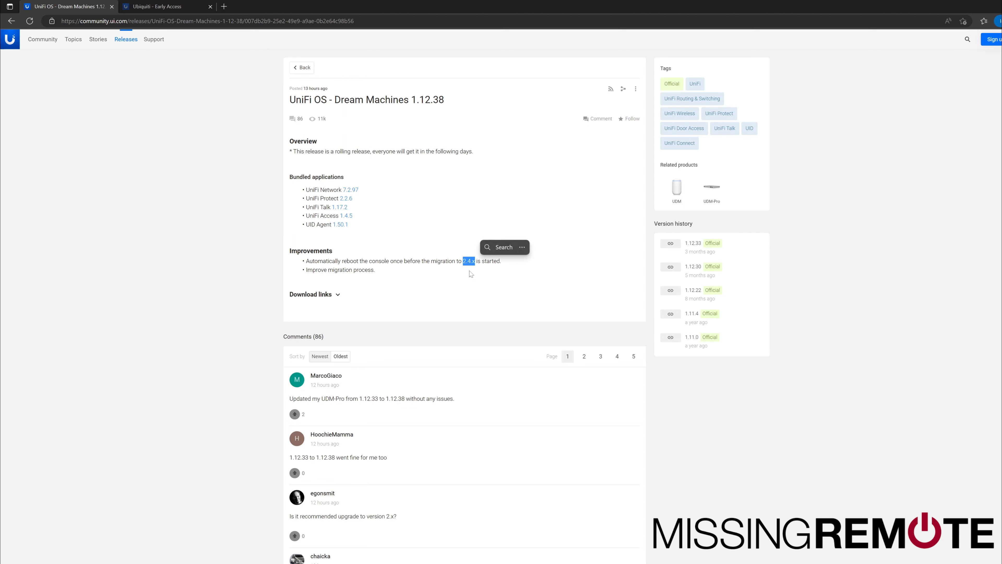
mouse_move(478, 291)
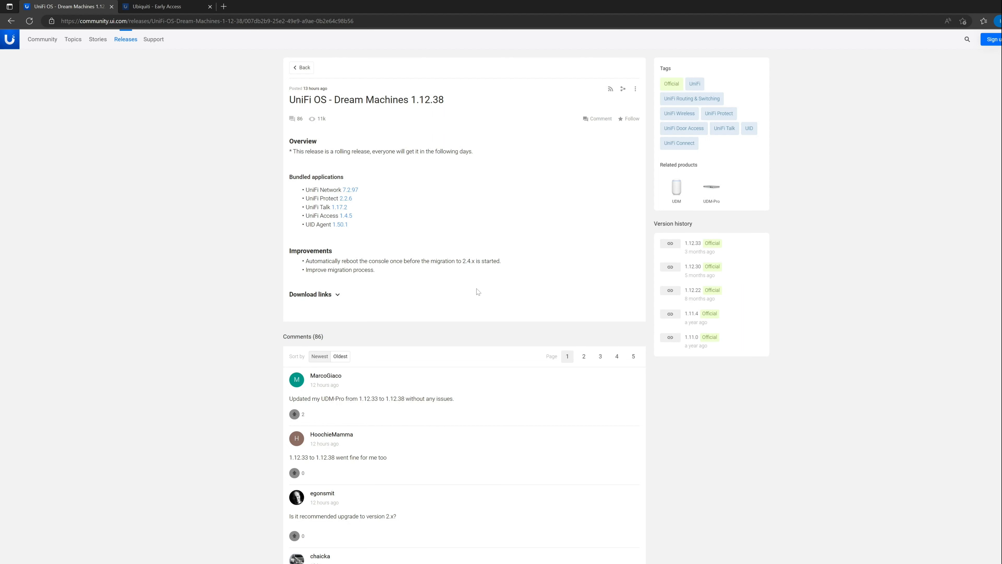
mouse_move(497, 269)
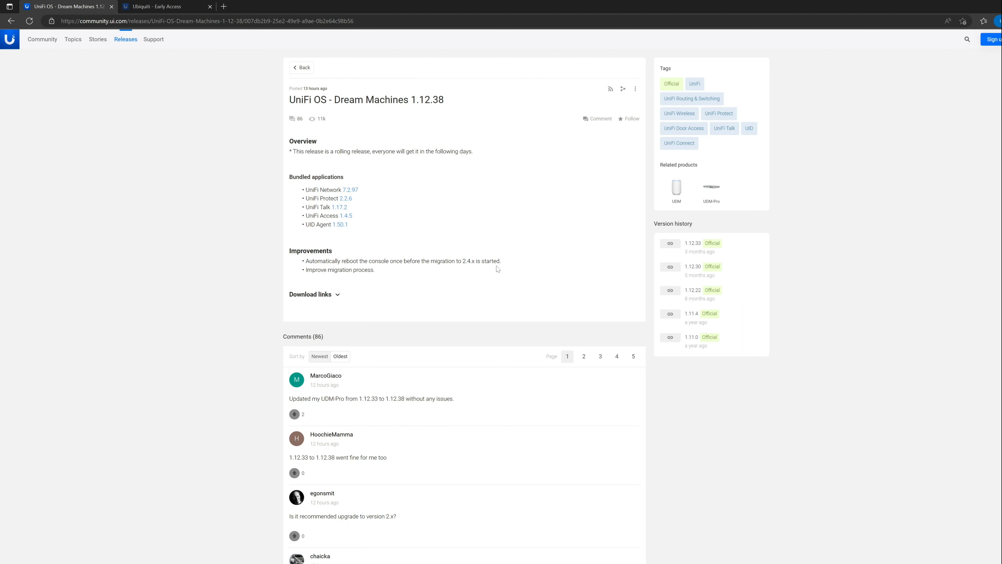
mouse_move(528, 254)
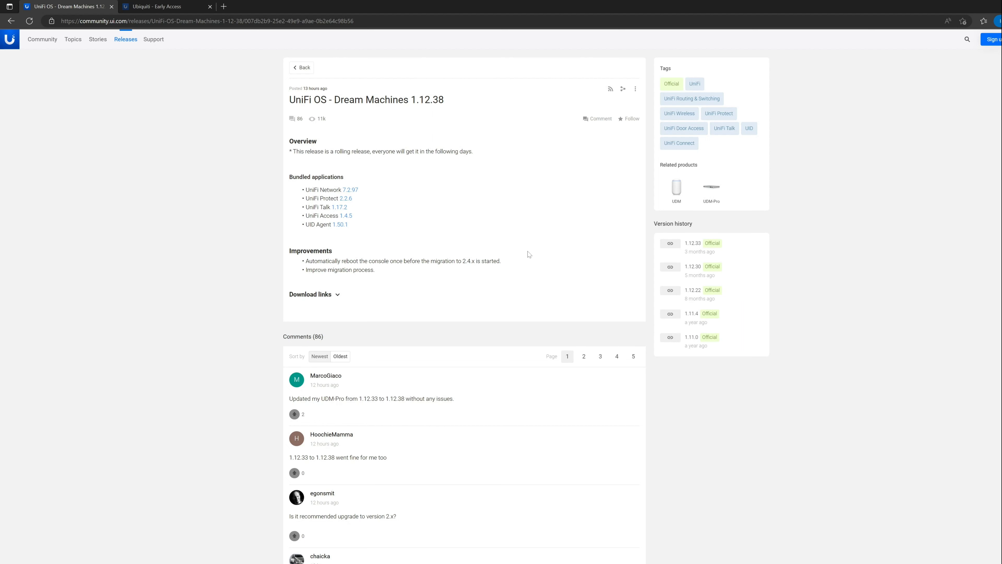
mouse_move(502, 267)
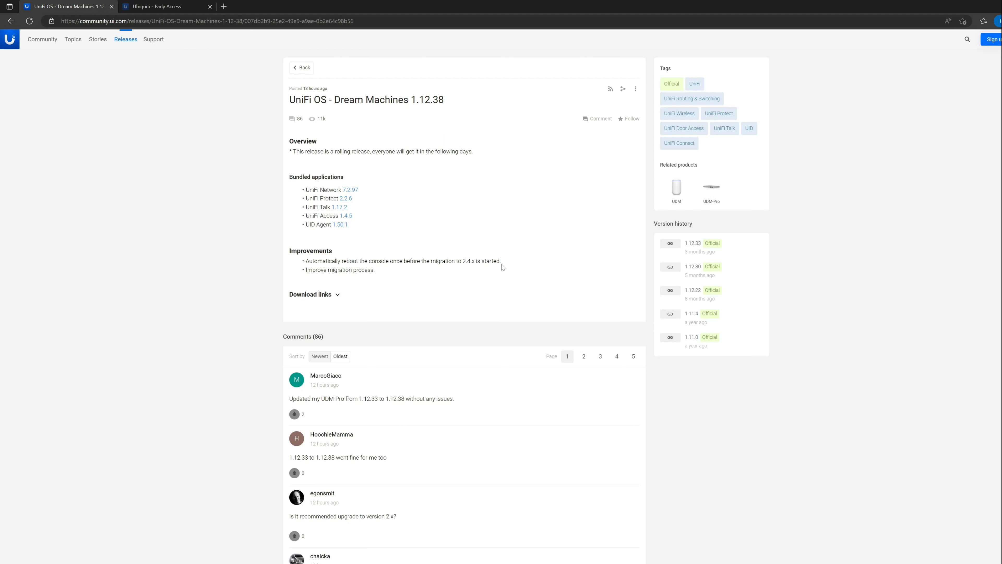
double_click(481, 261)
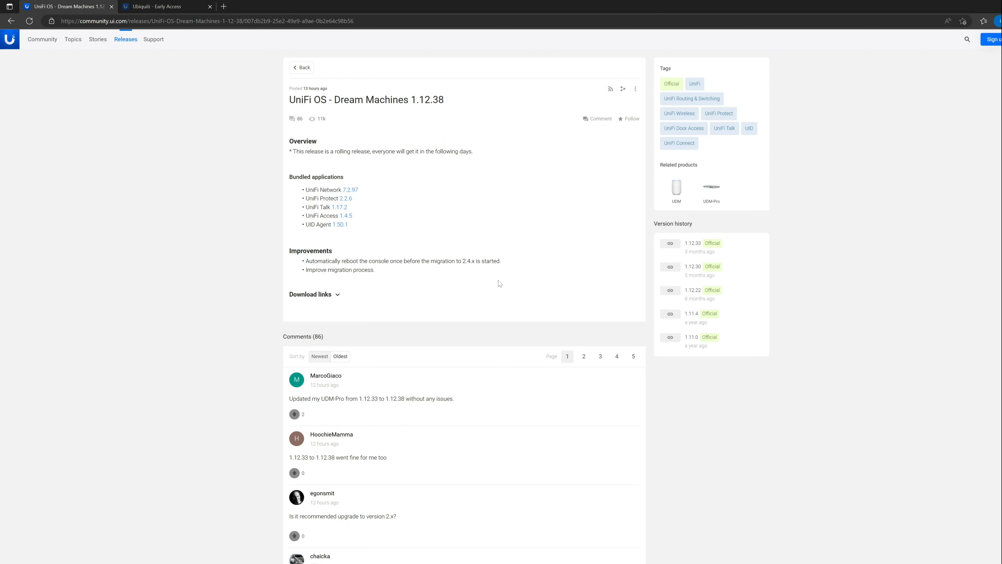
mouse_move(496, 275)
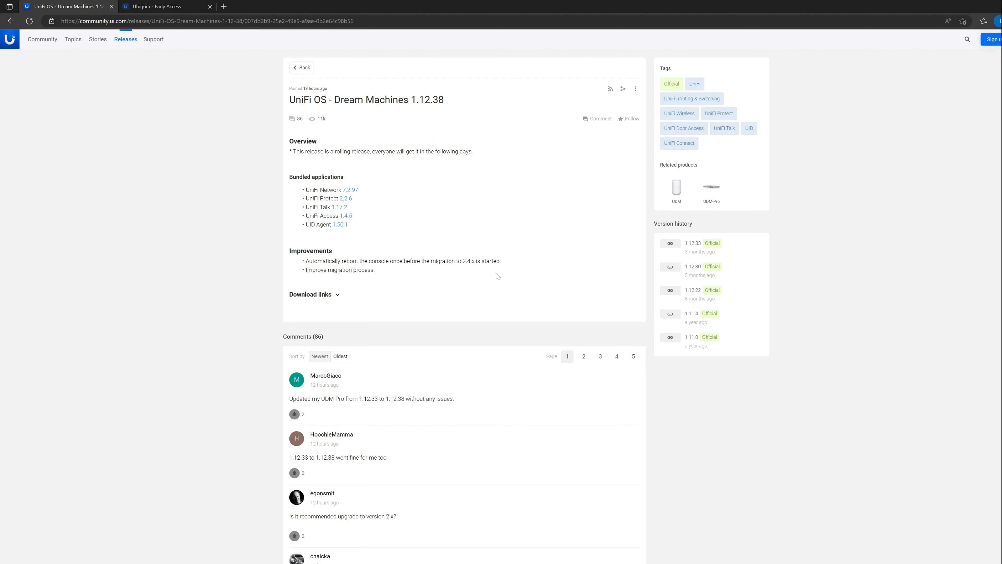
mouse_move(489, 274)
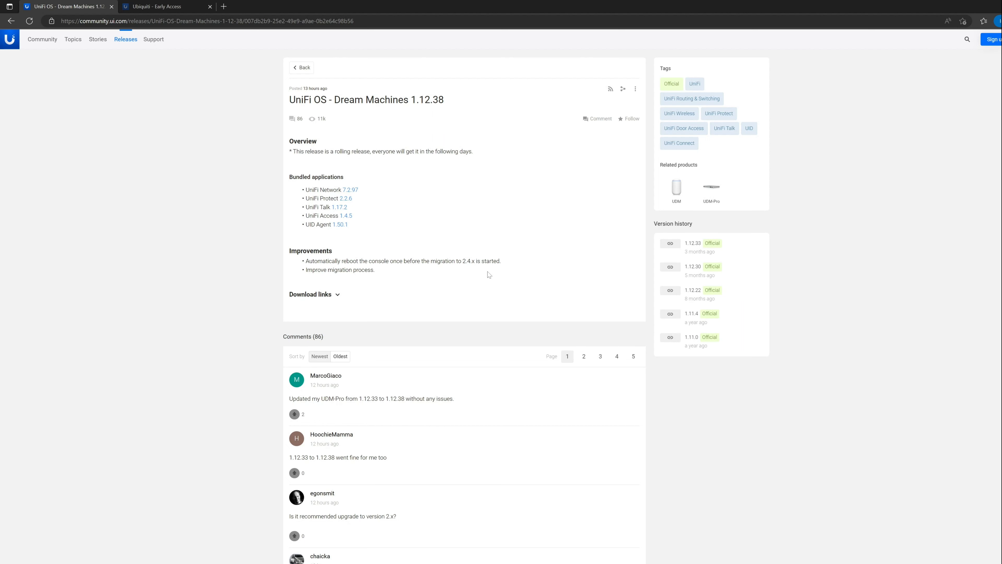
mouse_move(430, 177)
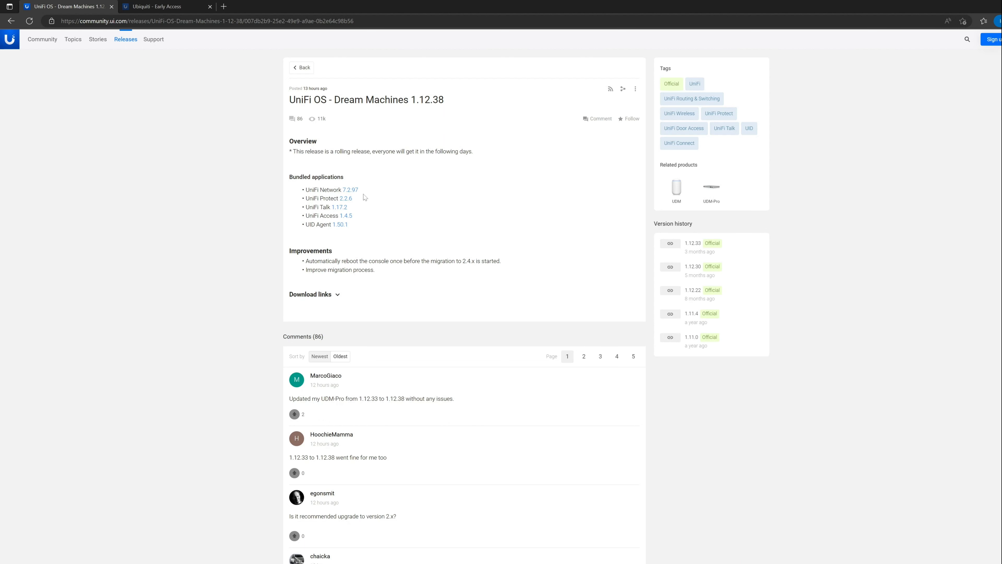
mouse_move(351, 190)
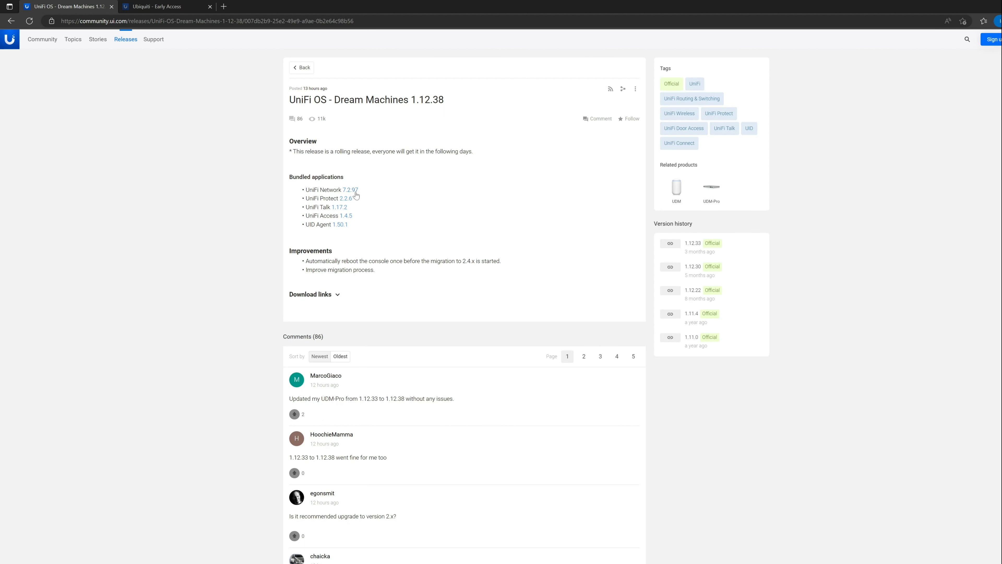
click(163, 6)
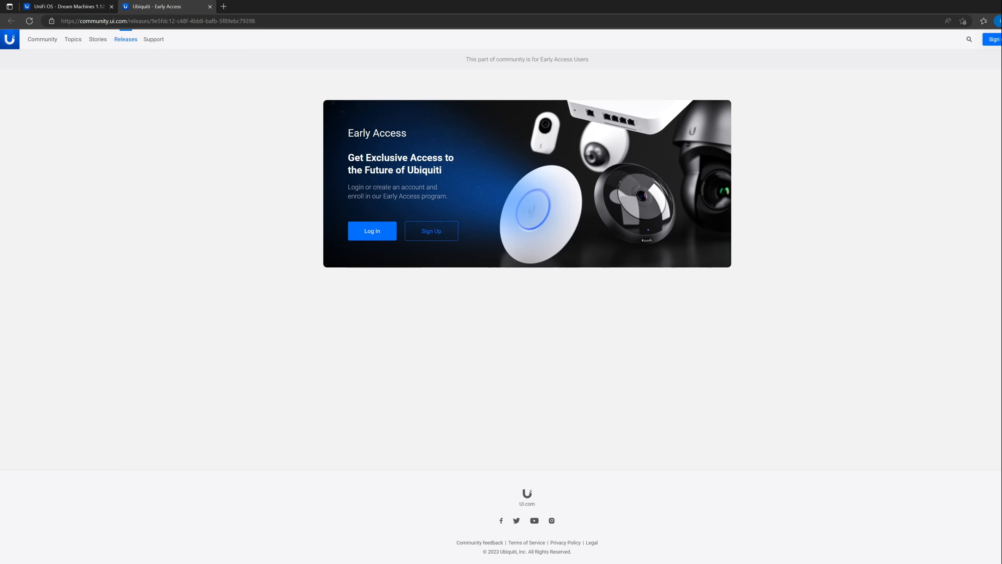
click(64, 6)
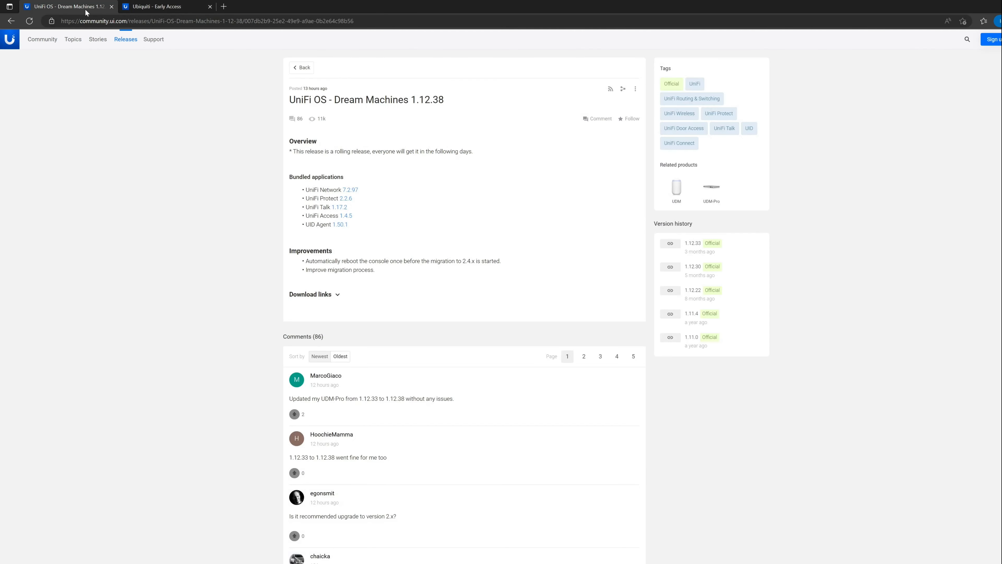
mouse_move(377, 143)
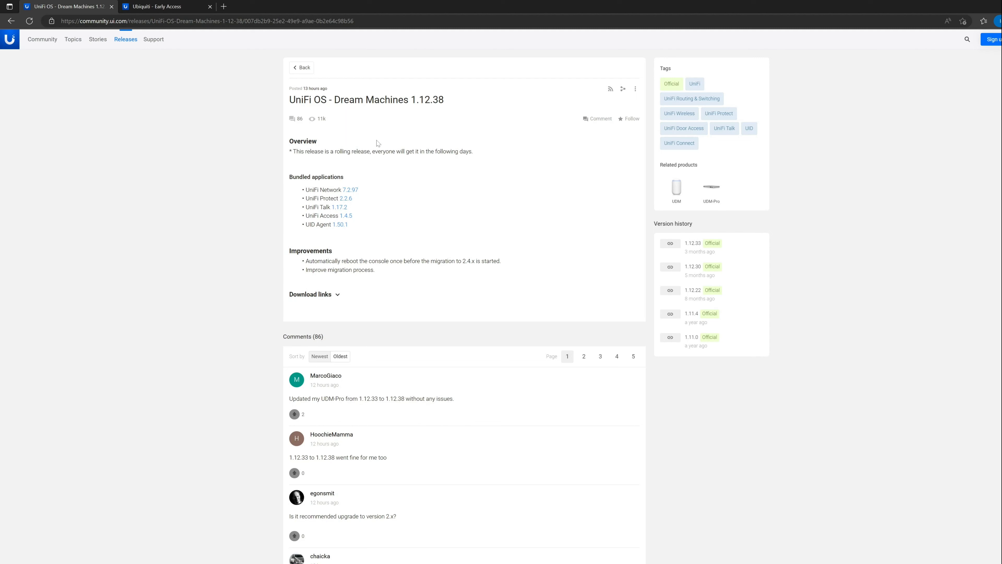
mouse_move(357, 190)
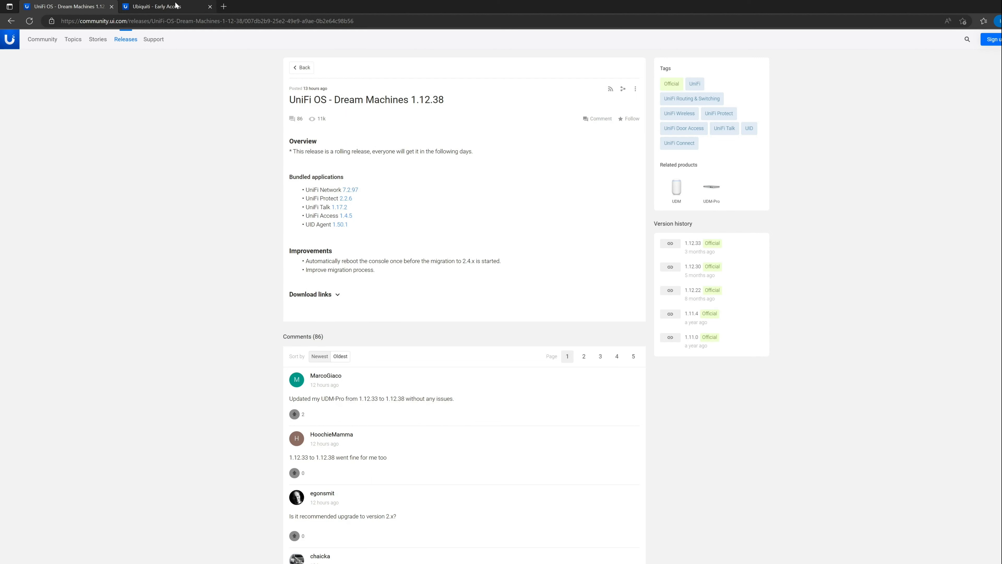
click(158, 6)
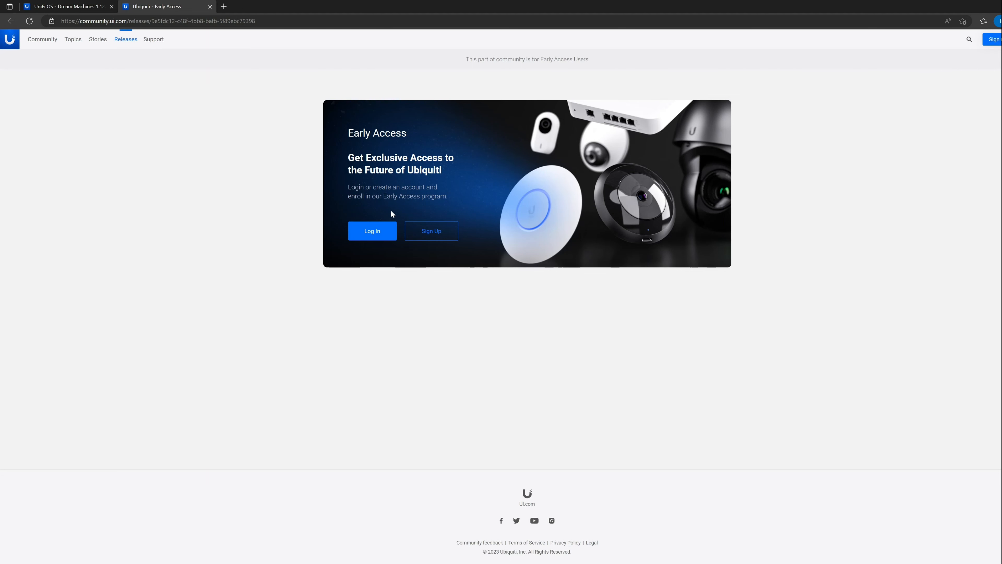
mouse_move(561, 242)
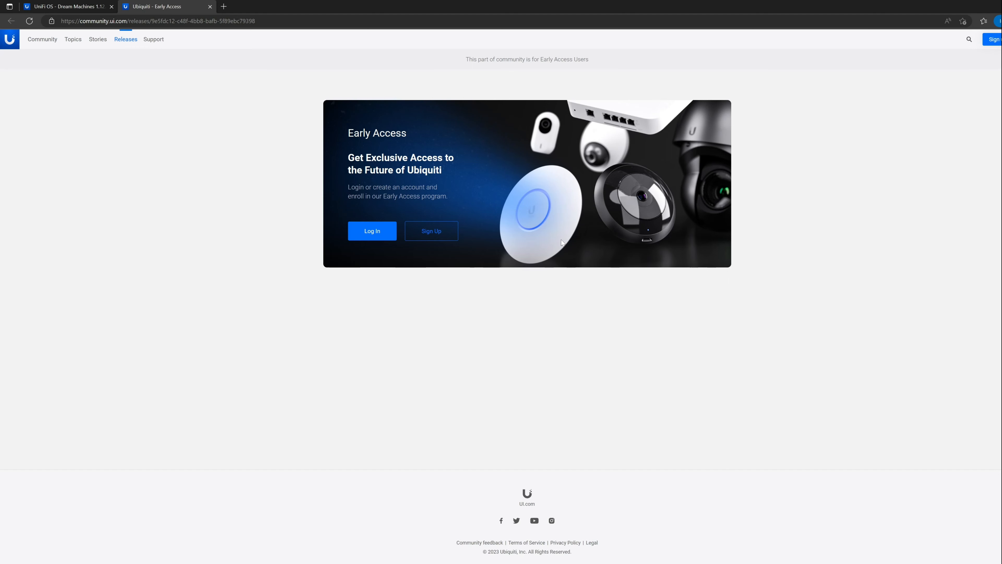
mouse_move(259, 3)
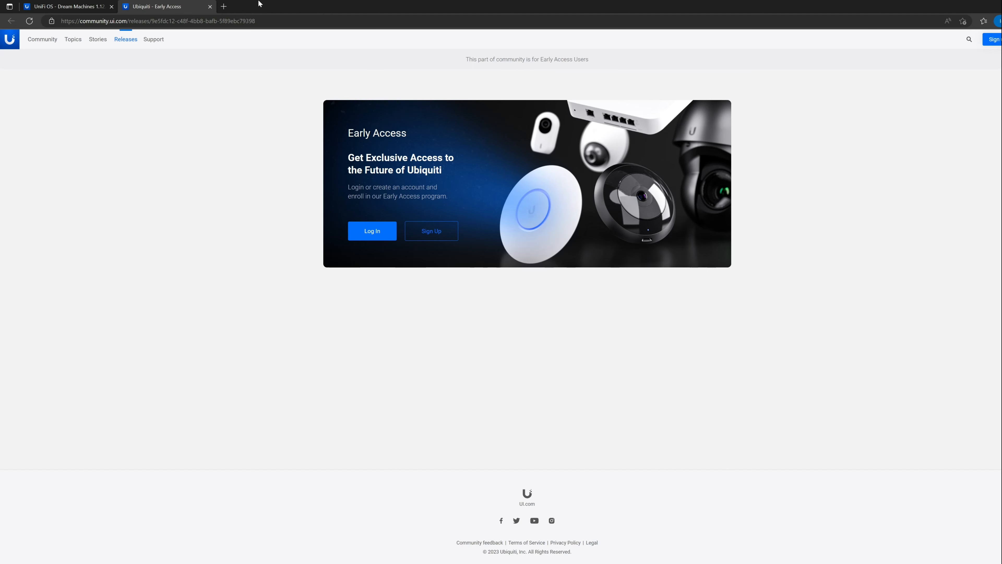
click(63, 6)
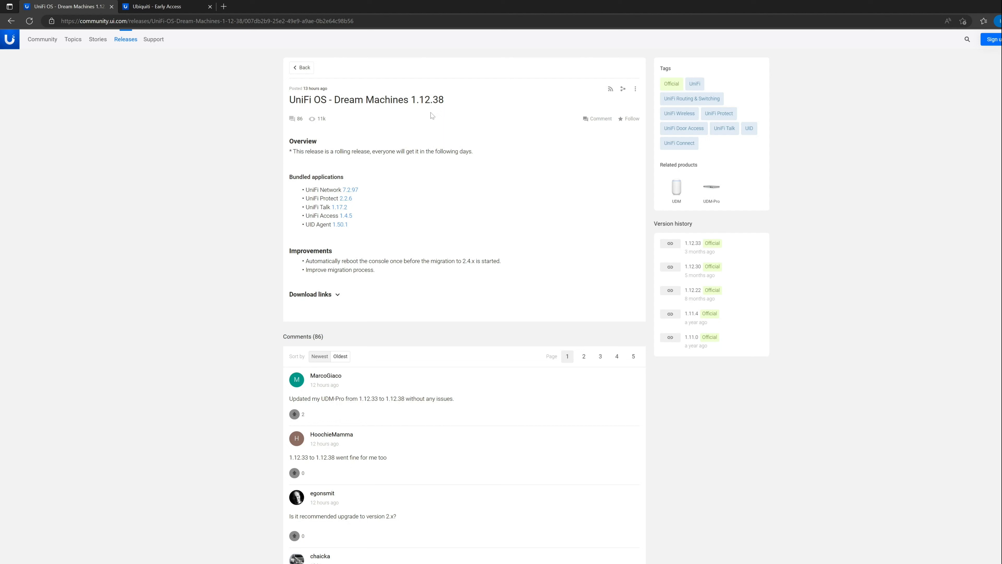